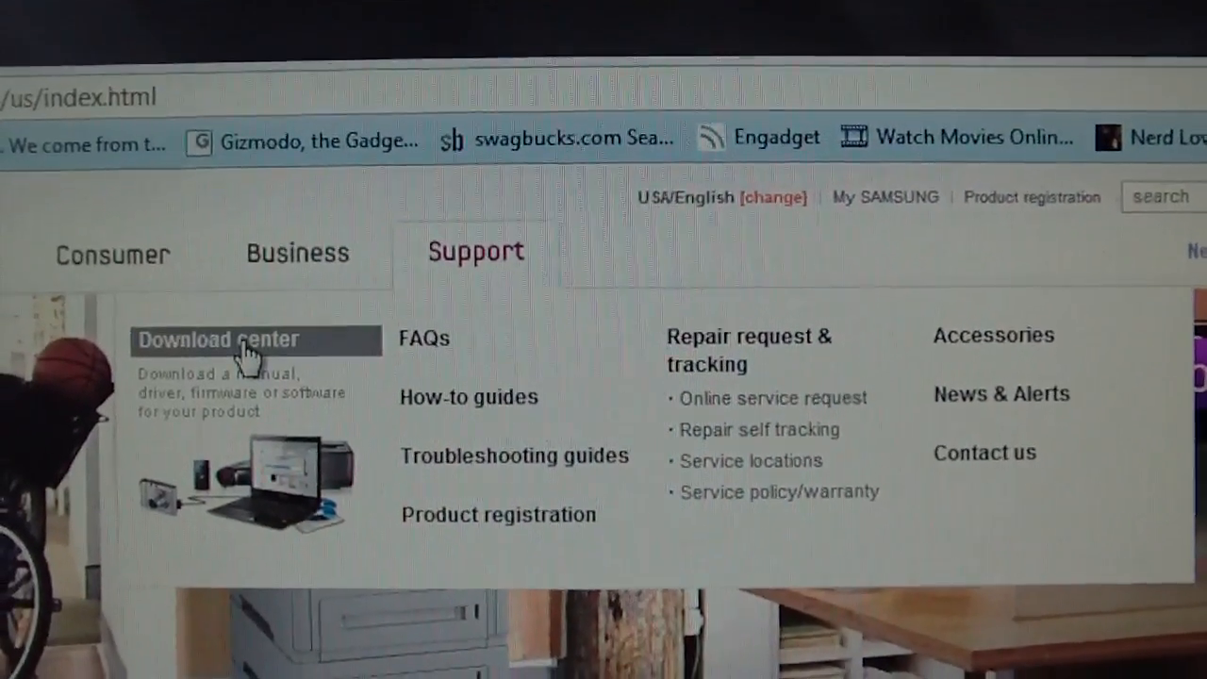
# Go to the Download Center and set both product type and subtype to MP3 Players
pyautogui.click(243, 339)
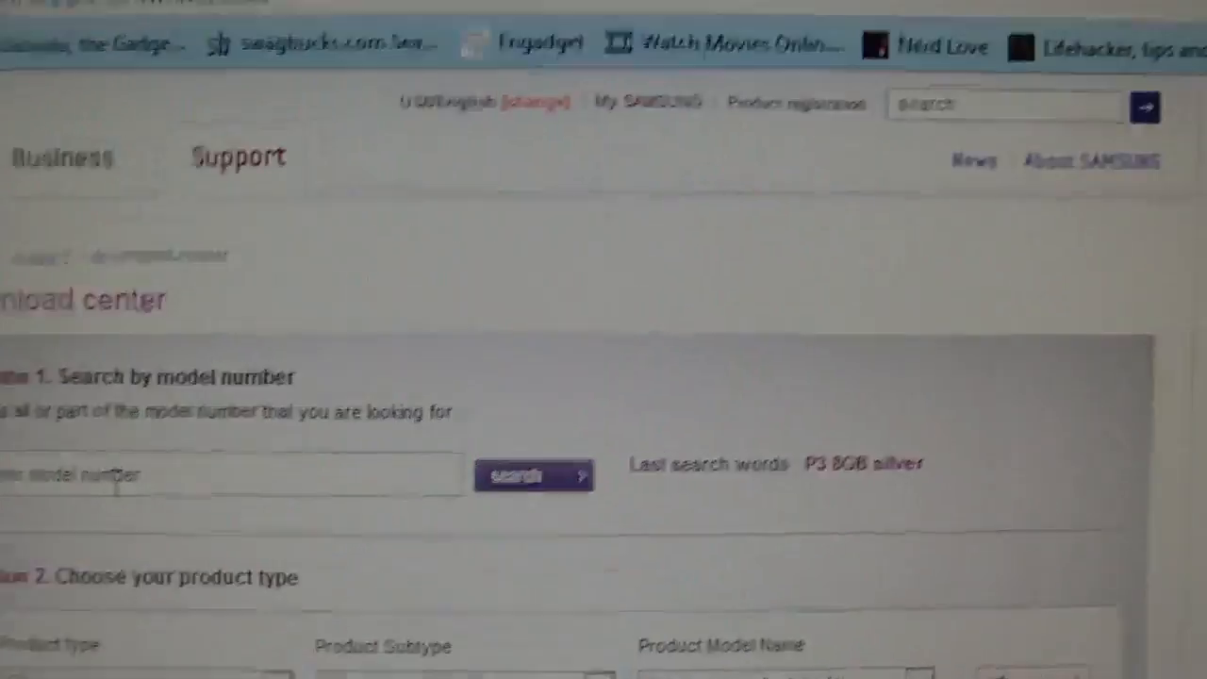
pyautogui.scroll(-3)
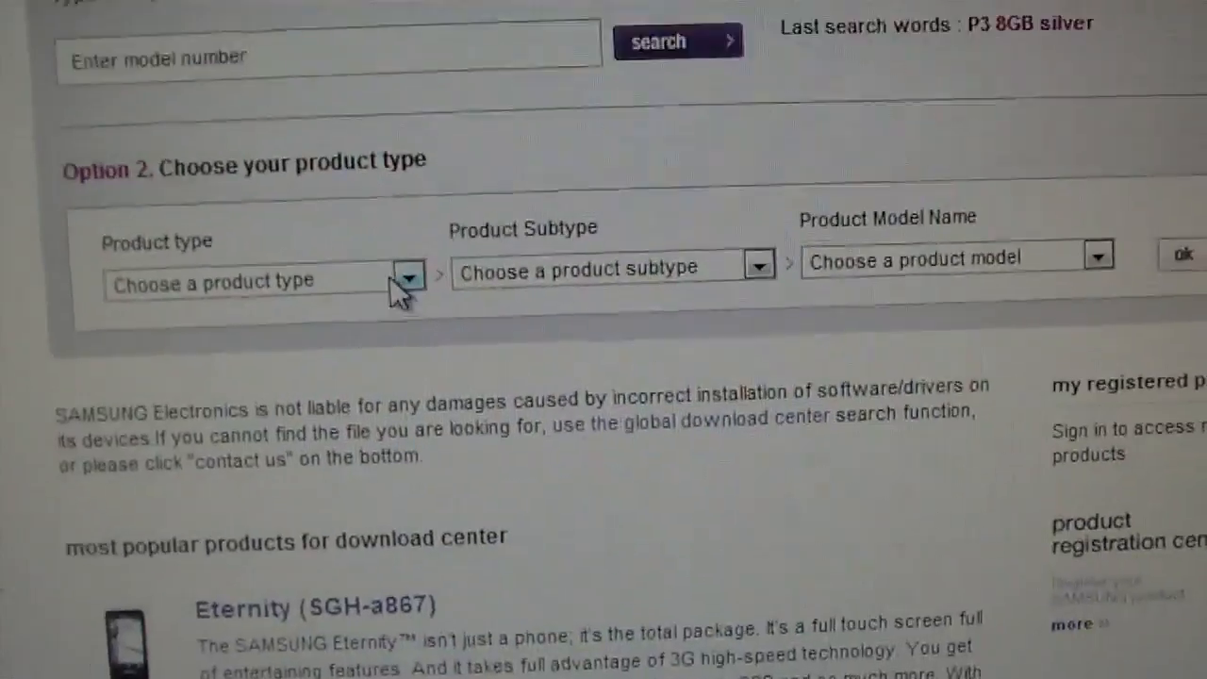
pyautogui.click(407, 275)
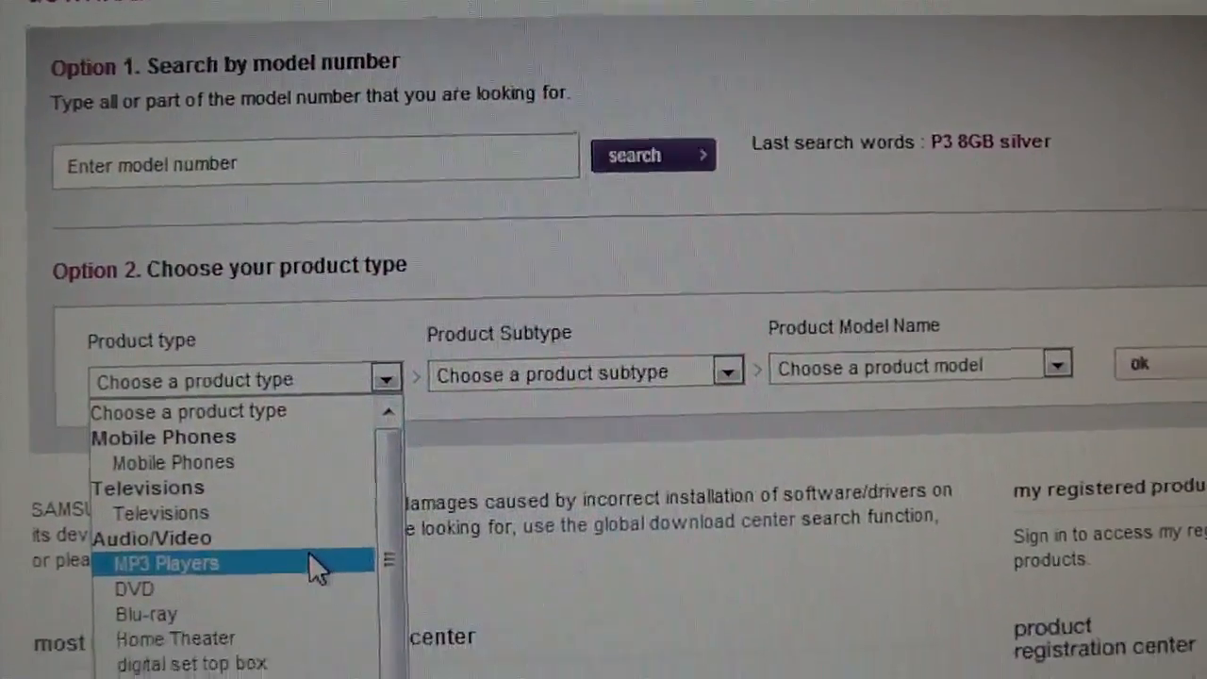
pyautogui.click(170, 562)
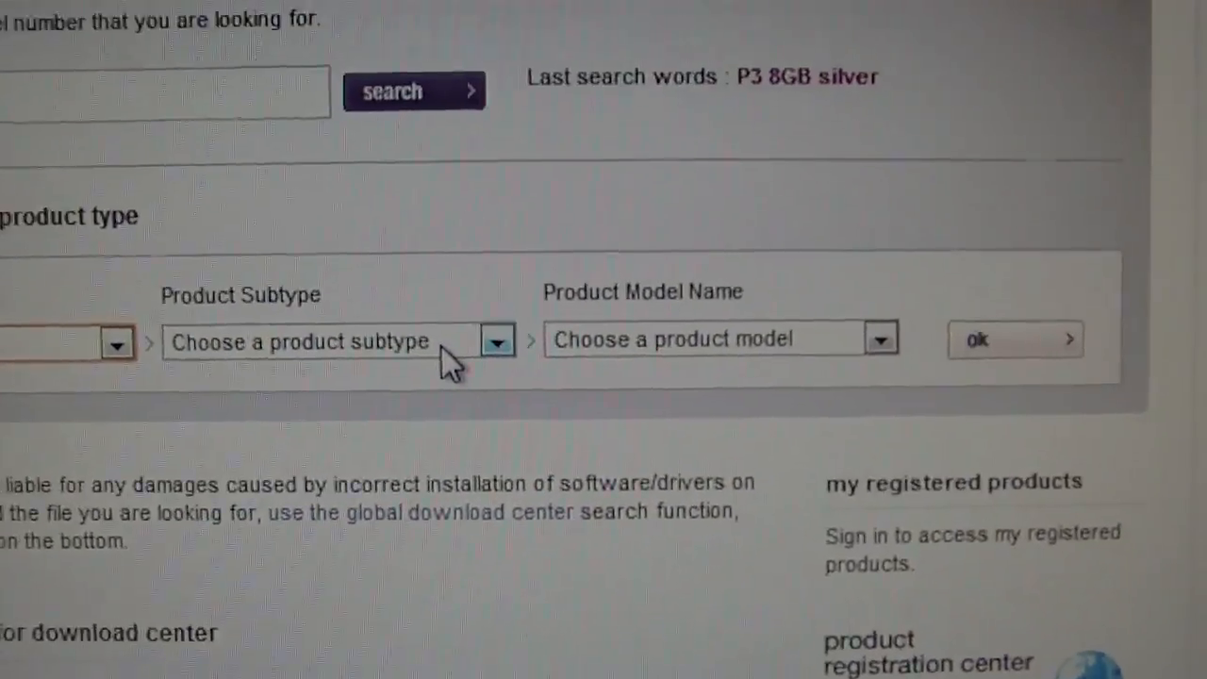
pyautogui.click(498, 339)
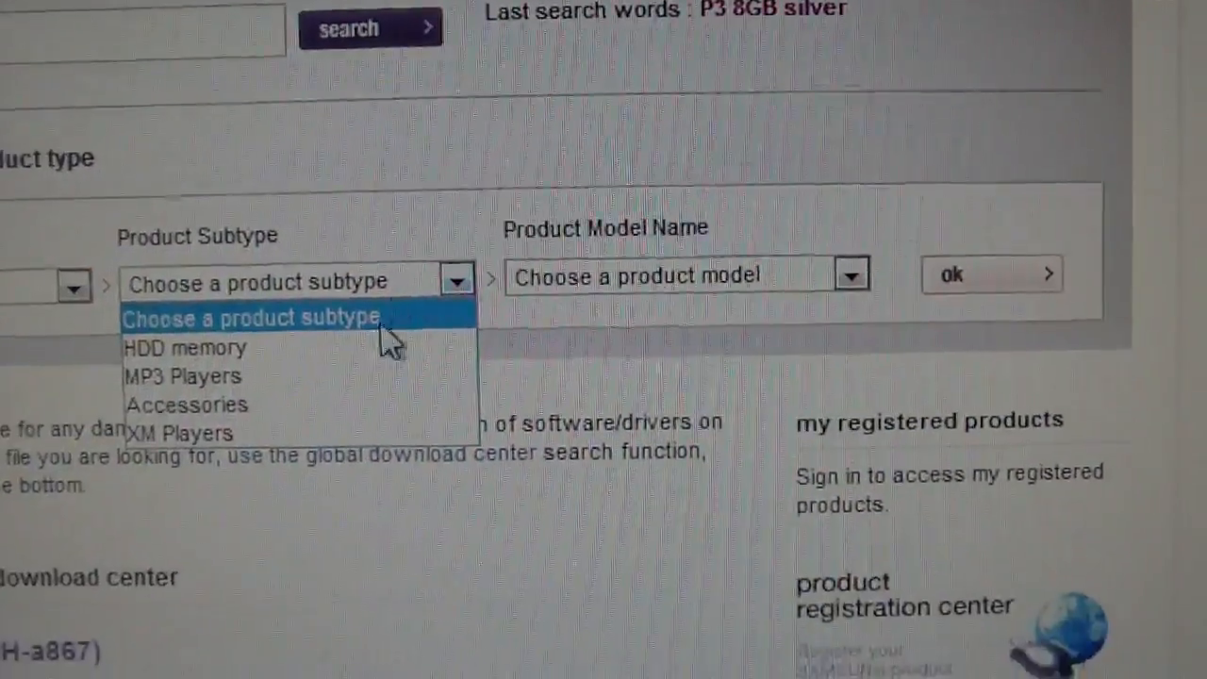
pyautogui.click(173, 377)
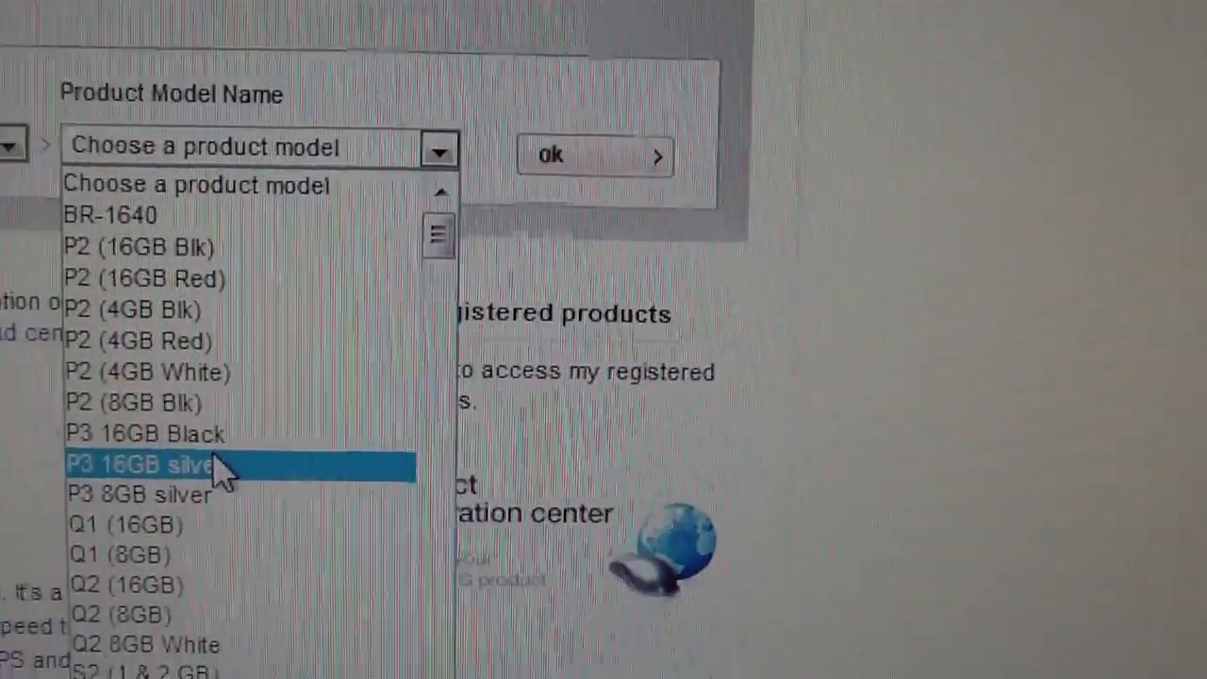
pyautogui.moveTo(255, 411)
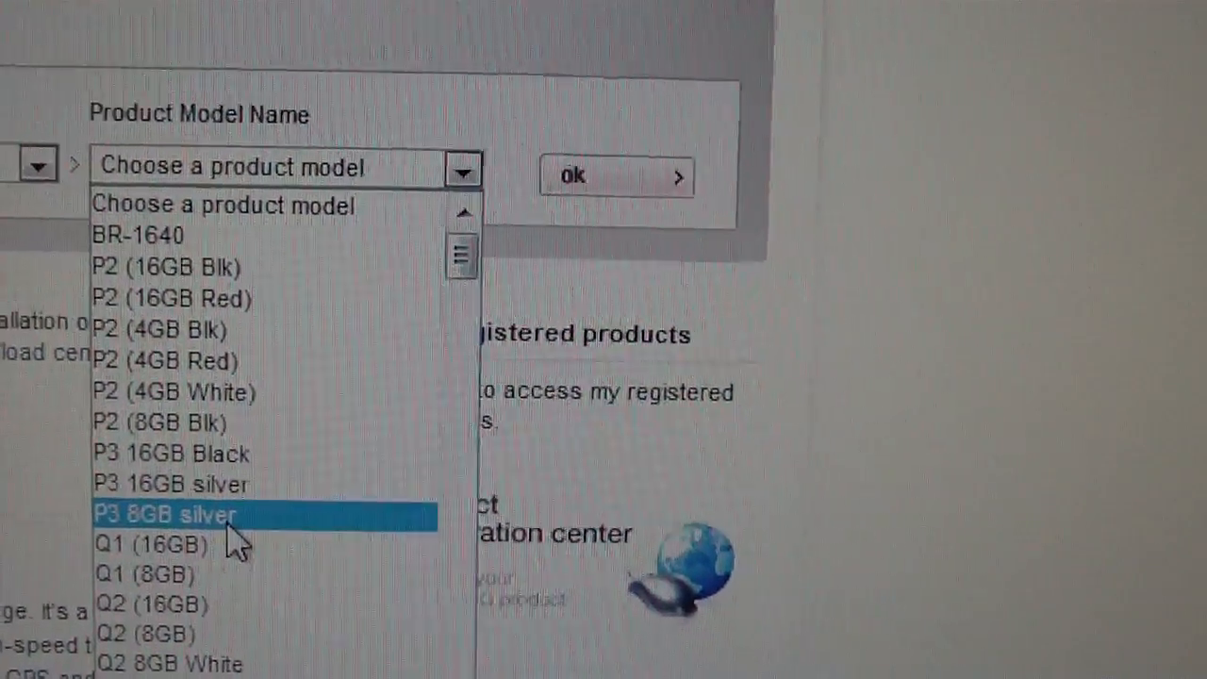
# Choose P3 8GB silver as the model and reach its downloads table
pyautogui.click(166, 517)
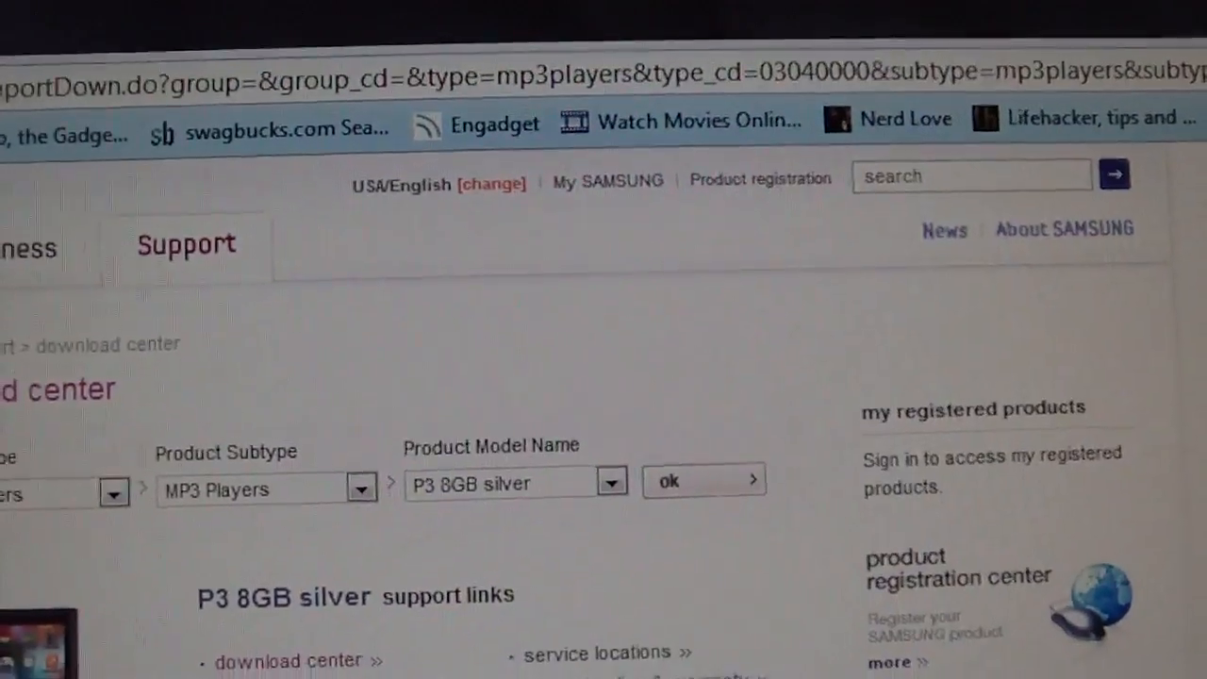
pyautogui.scroll(-3)
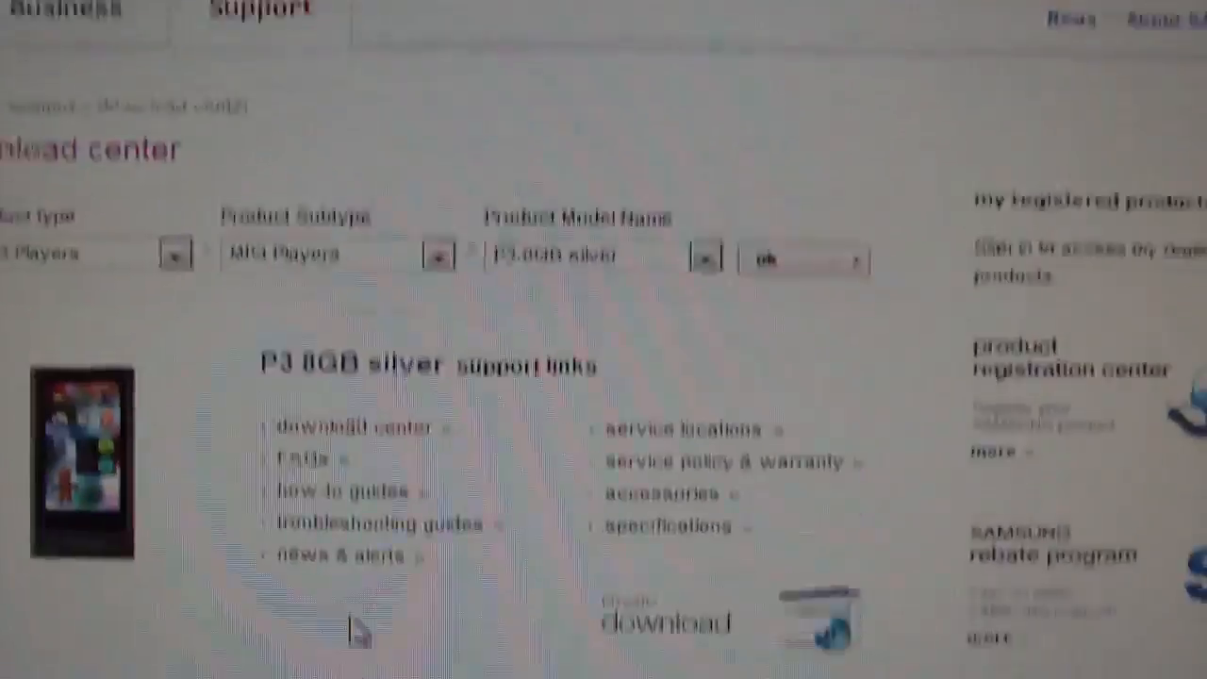
pyautogui.scroll(-3)
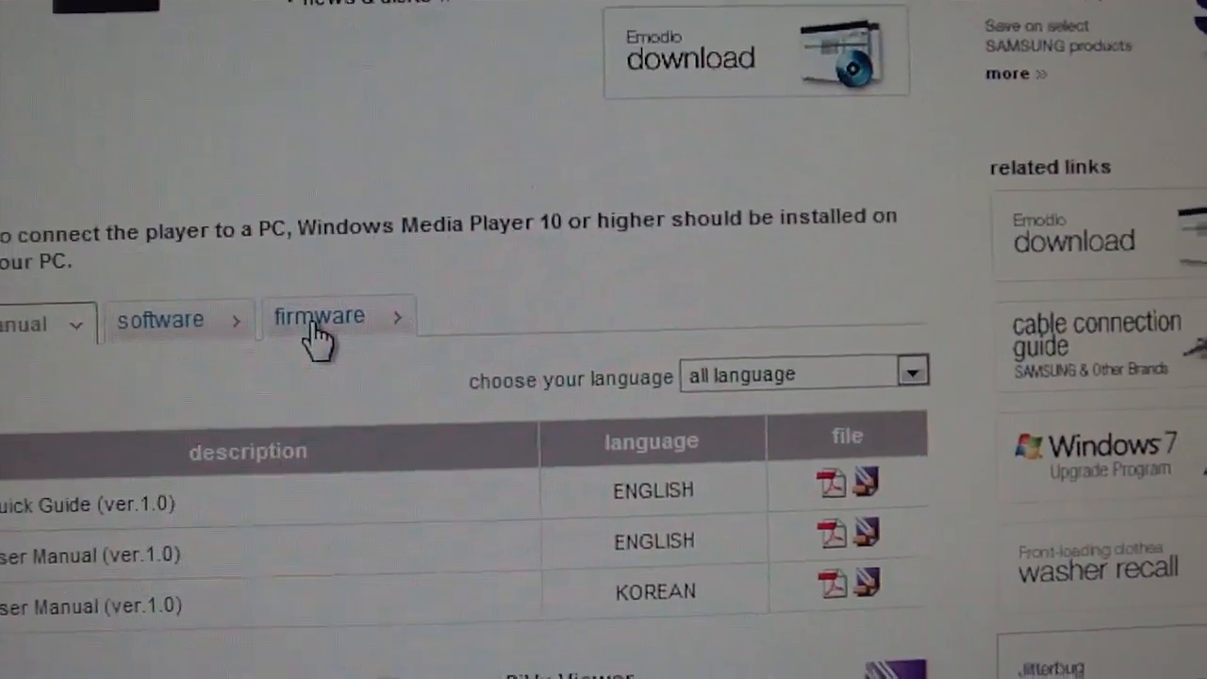
# Switch the downloads list to firmware and locate the Upgrade File (ver.2.18)
pyautogui.click(320, 317)
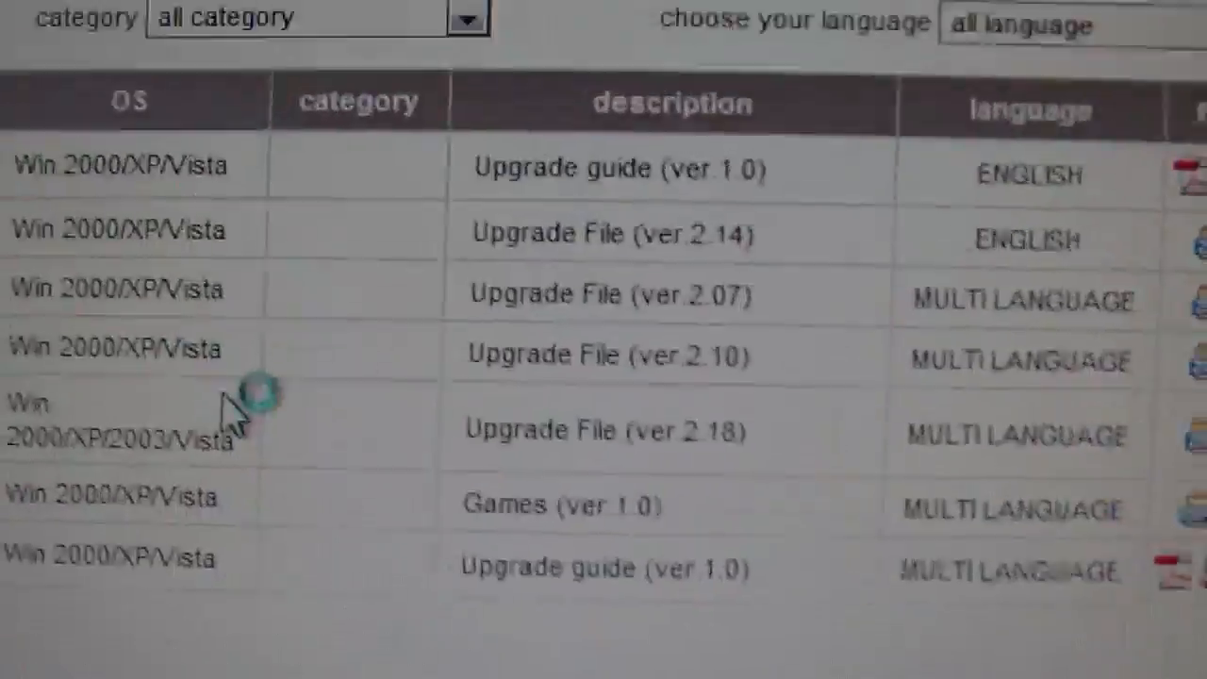
pyautogui.scroll(-3)
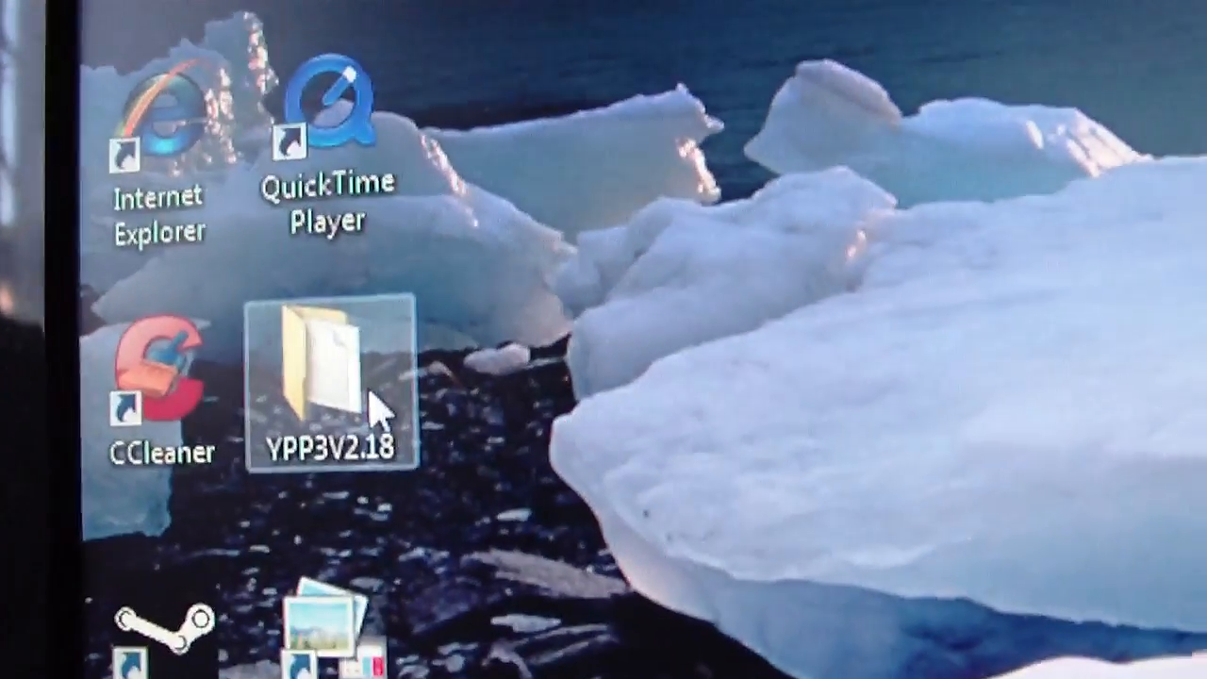
# Open the downloaded YPP3V2.18 firmware folder on the desktop
pyautogui.doubleClick(320, 374)
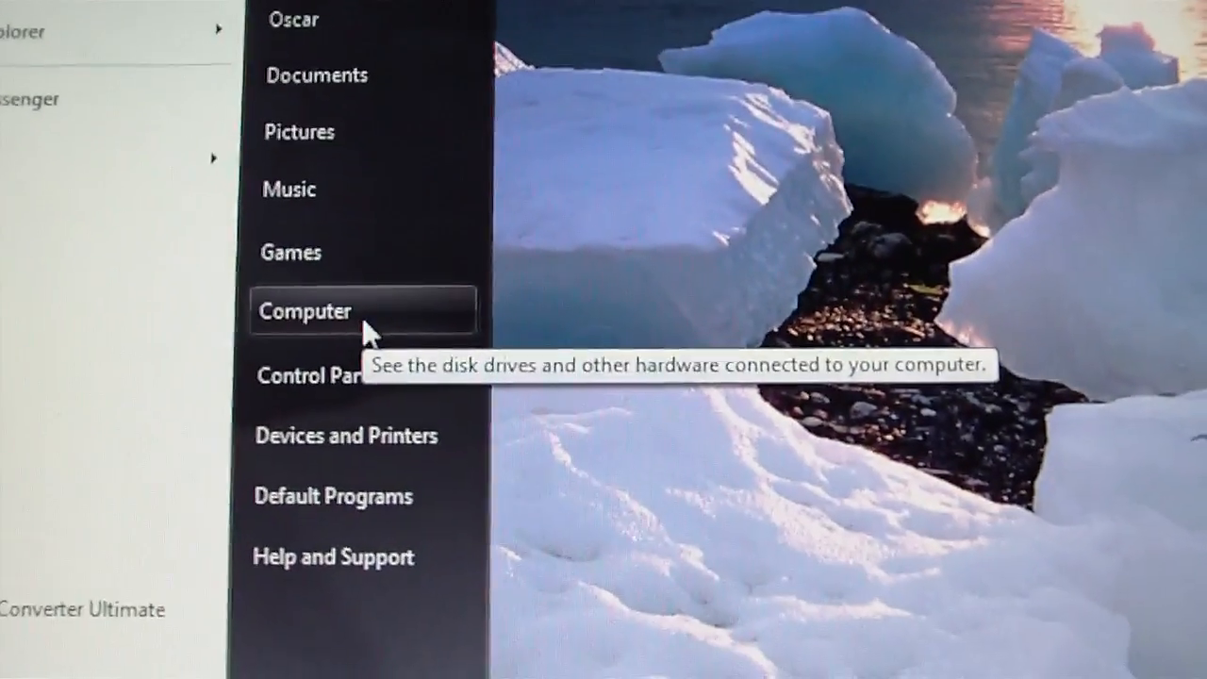
# Show the computer's drives, including the P3 Portable Media Player, via Start > Computer
pyautogui.click(305, 309)
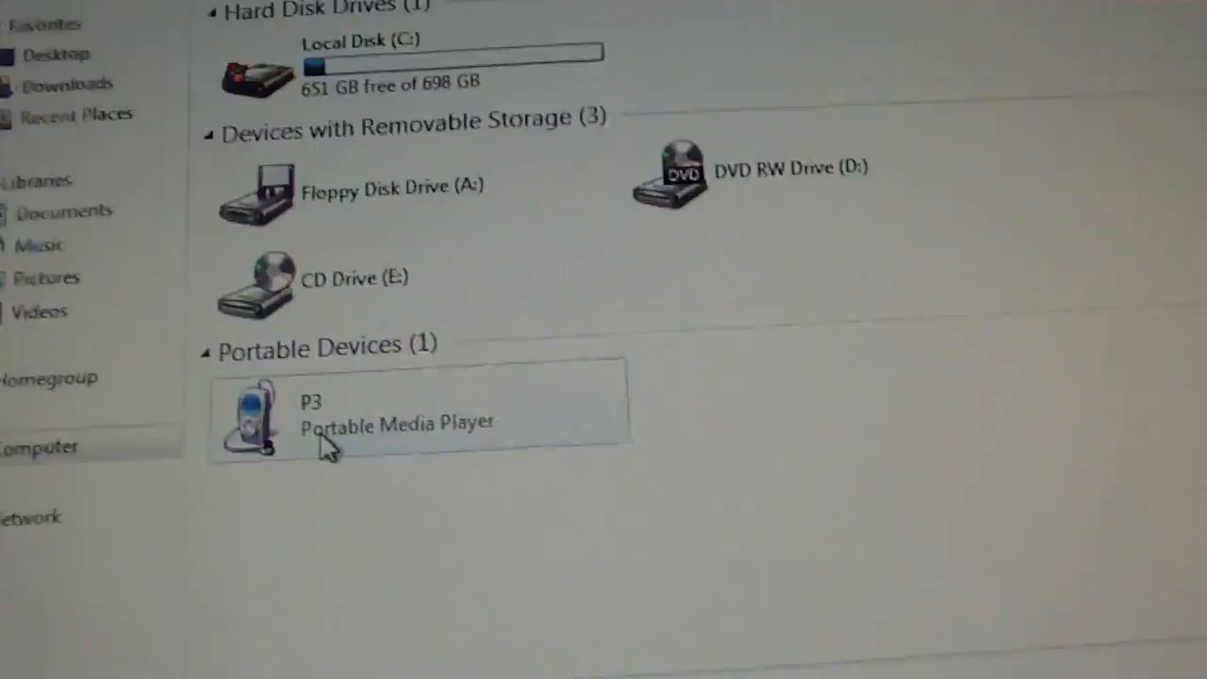